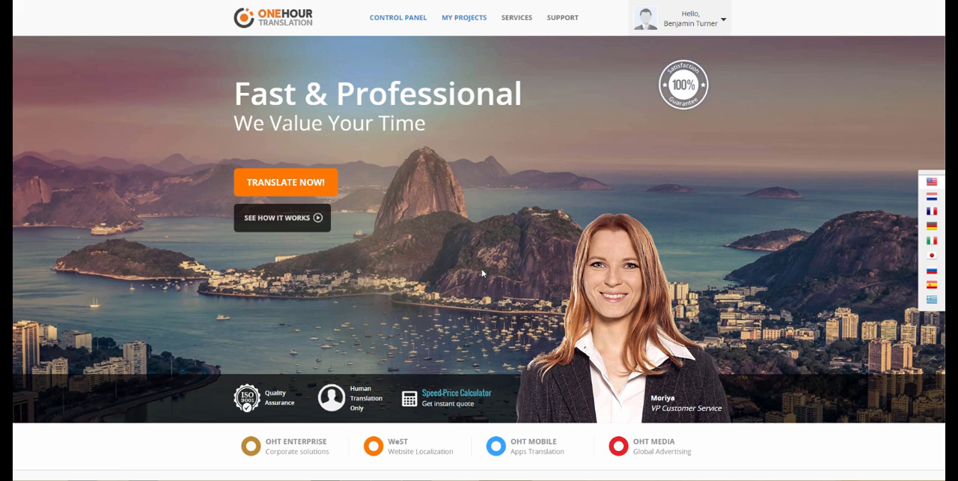
mouse_move(472, 271)
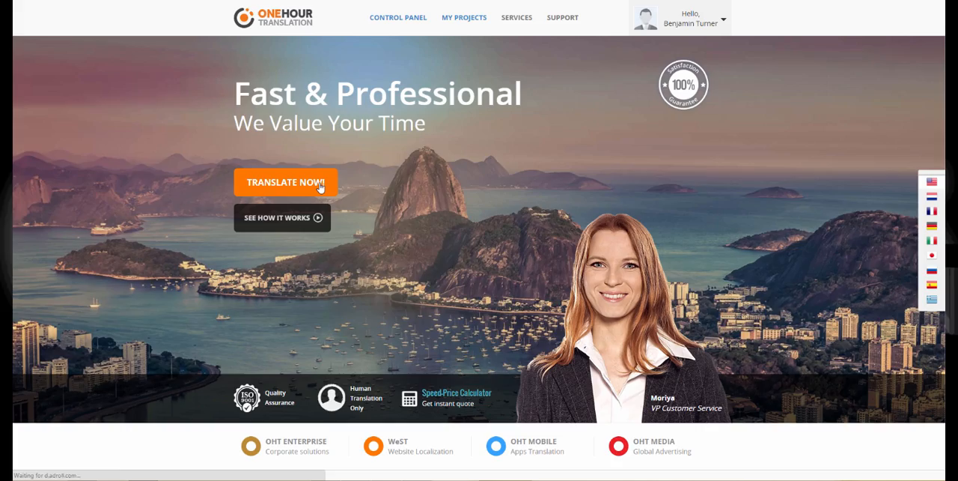
Step: Start a new project with French as source and open the target language list
click(285, 181)
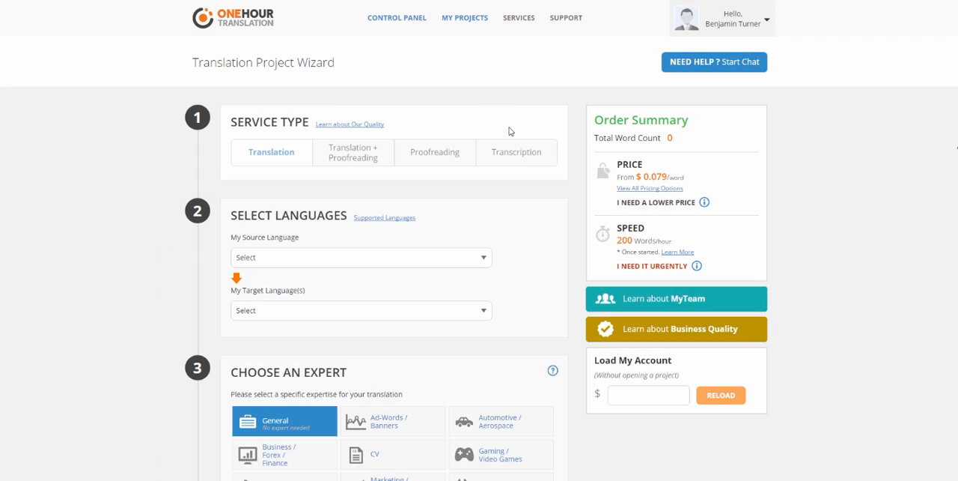
click(361, 257)
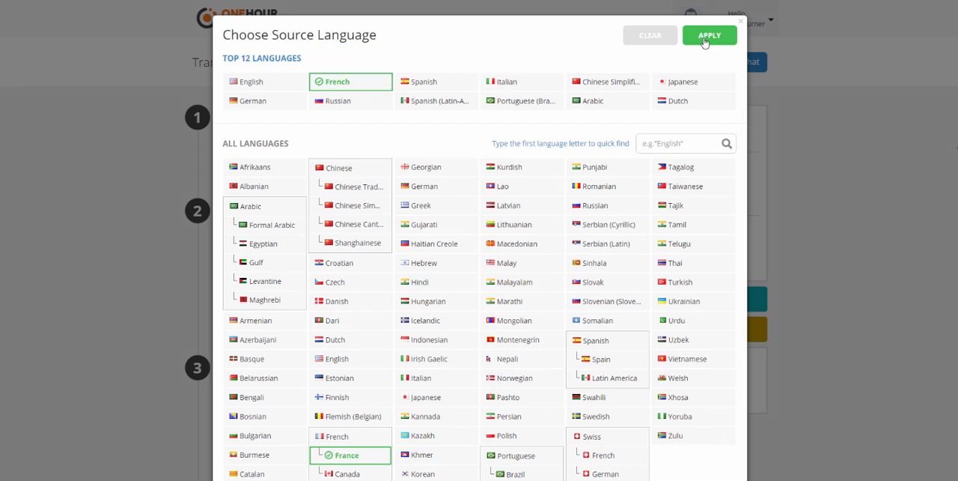
click(708, 35)
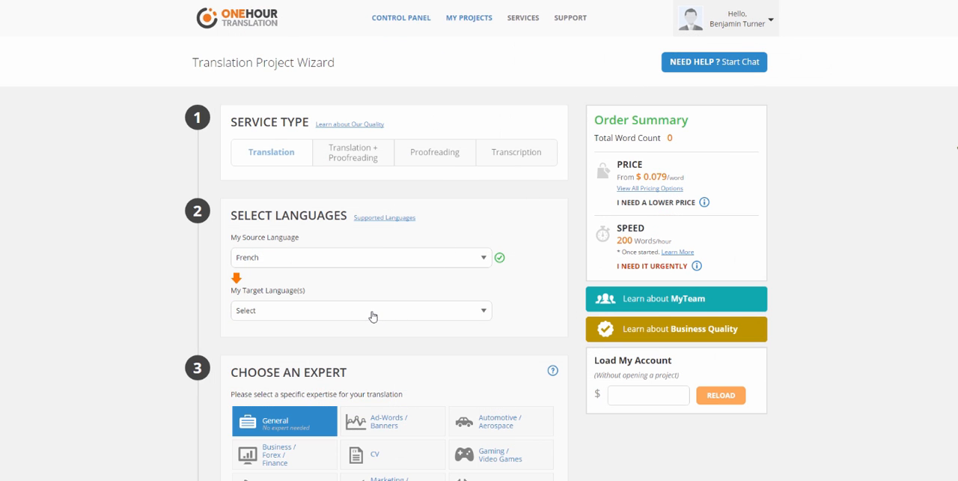
click(361, 310)
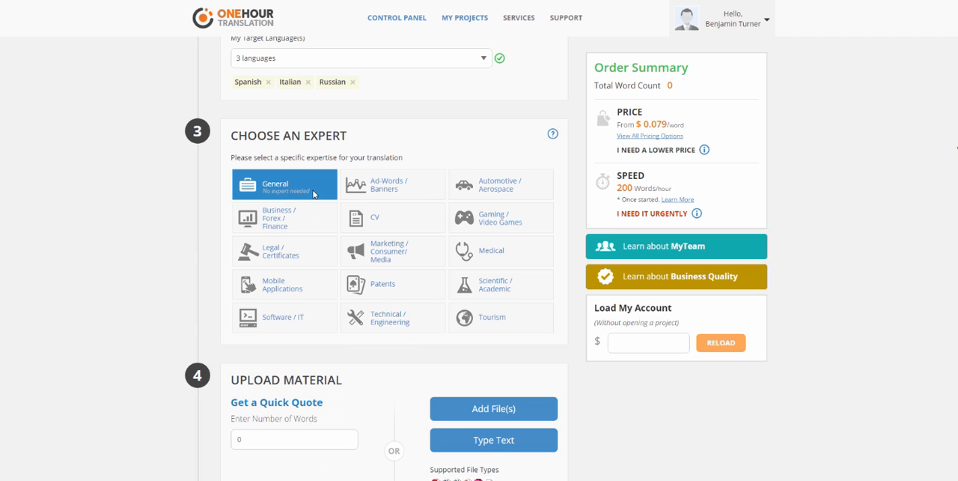
mouse_move(362, 217)
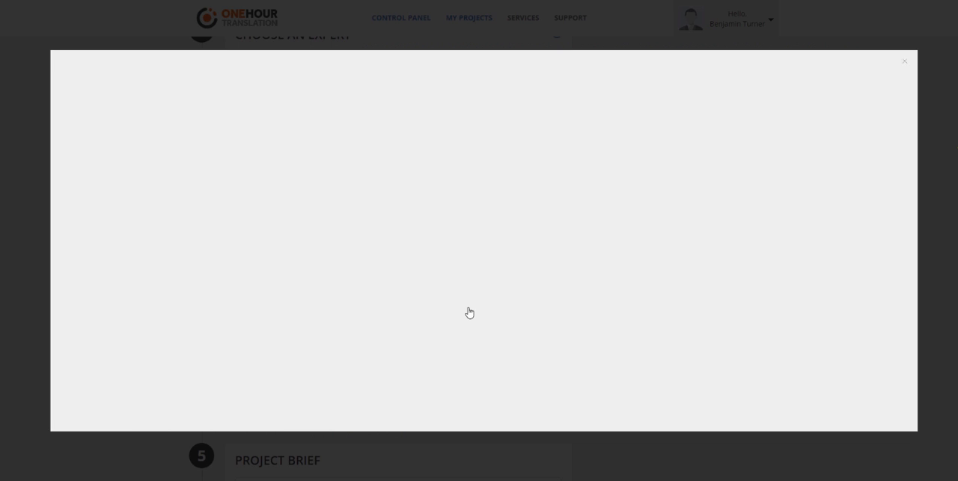
Step: Upload Project.txt from the computer as the project file
click(541, 263)
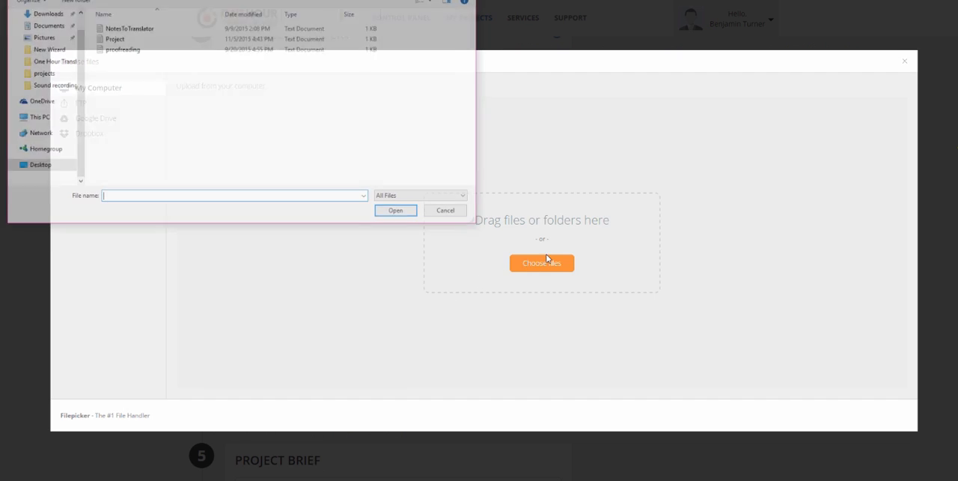
click(395, 209)
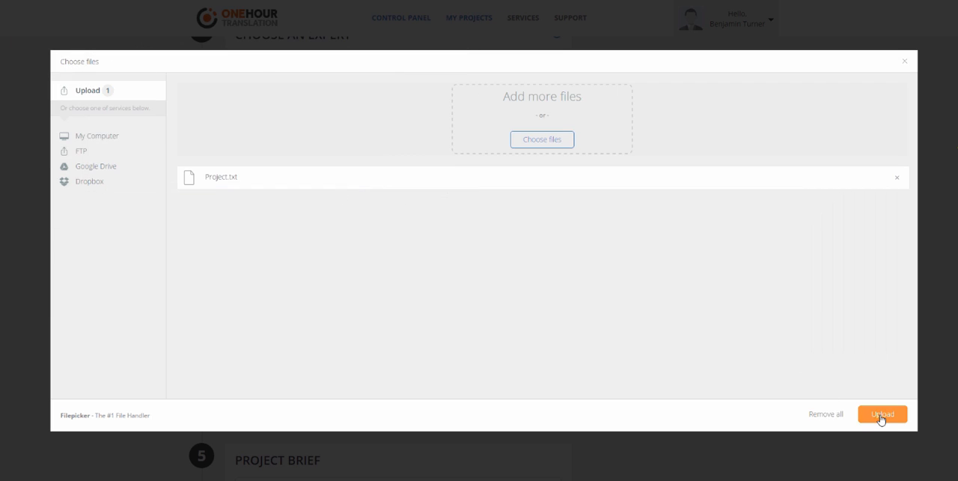
click(882, 413)
text(Please use "free style" translation so it sounds good in the target language. Thank you!)
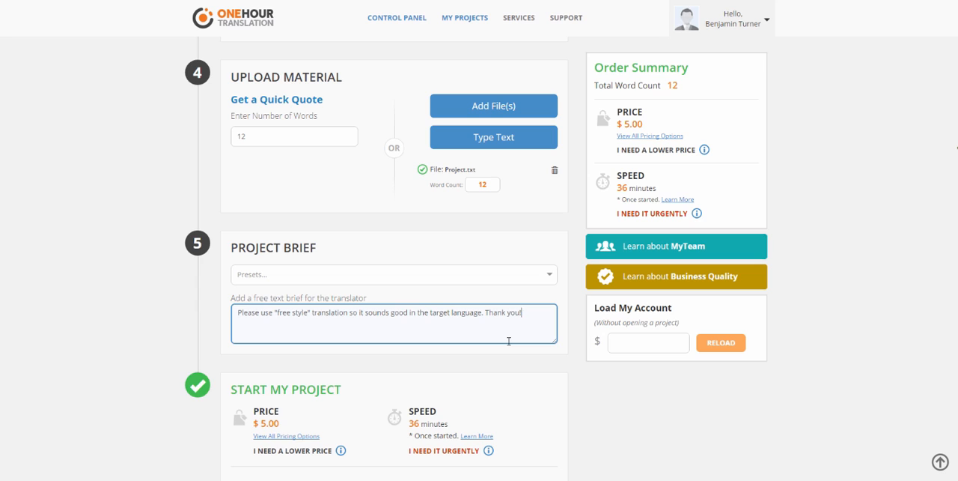
mouse_move(388, 370)
text(!)
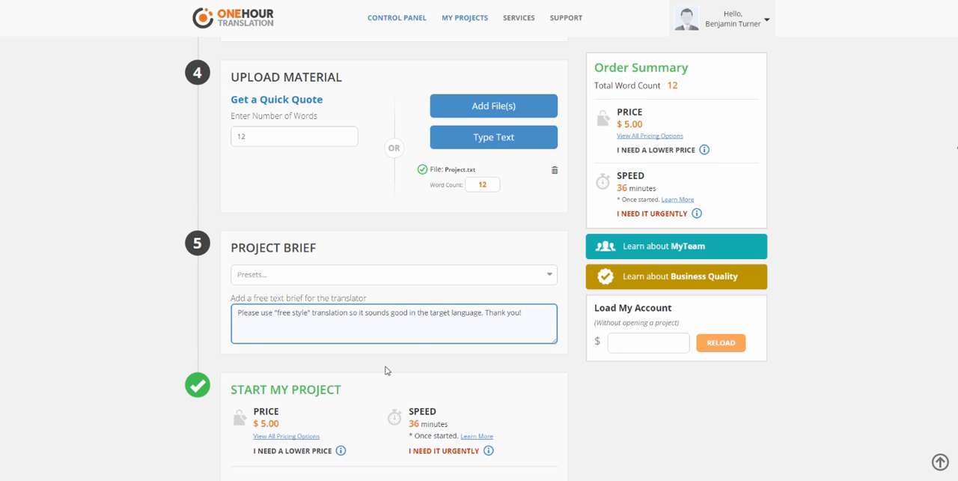
Step: Scroll down past the free-style brief toward the launch button
scroll(down, 3)
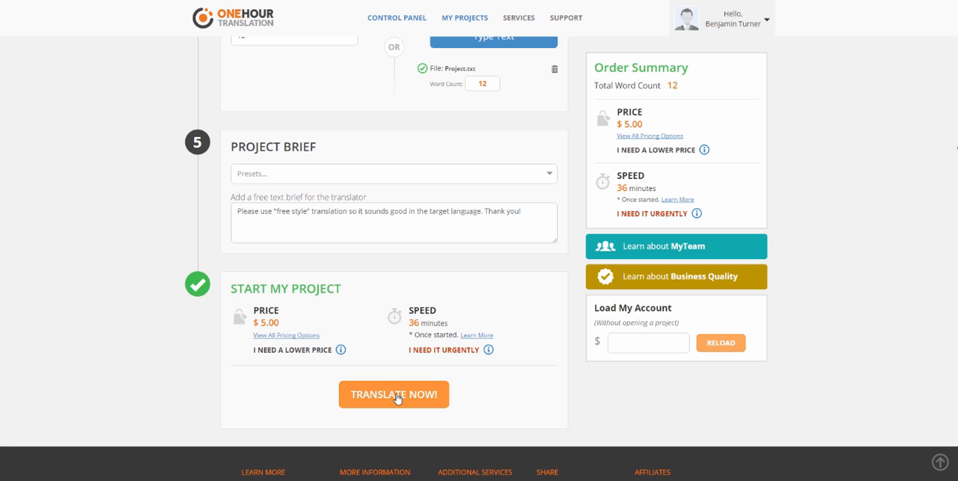
Step: Submit the project and review credit card and wire transfer payment options for $5.22
click(393, 394)
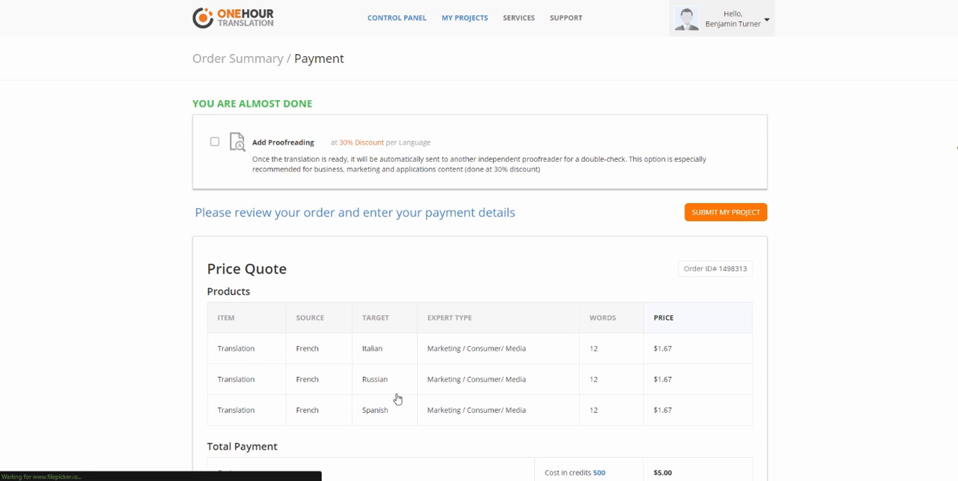
scroll(down, 3)
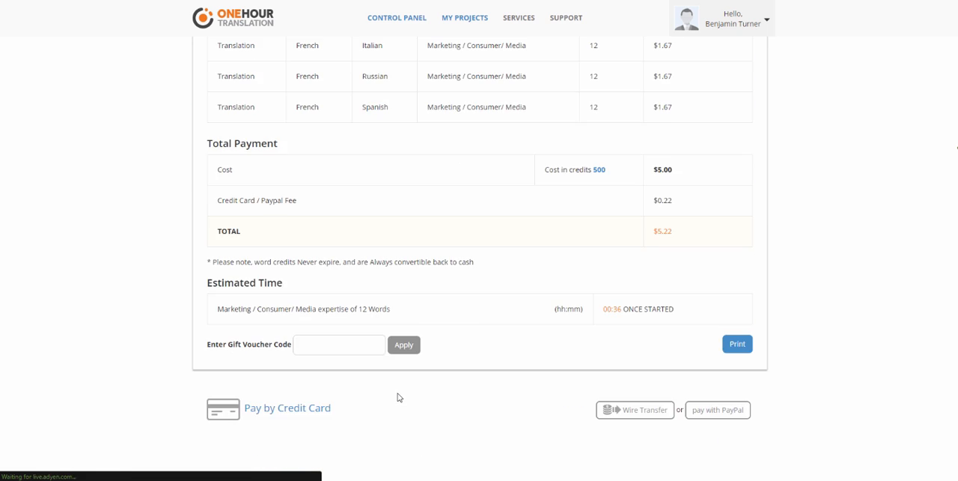
click(288, 408)
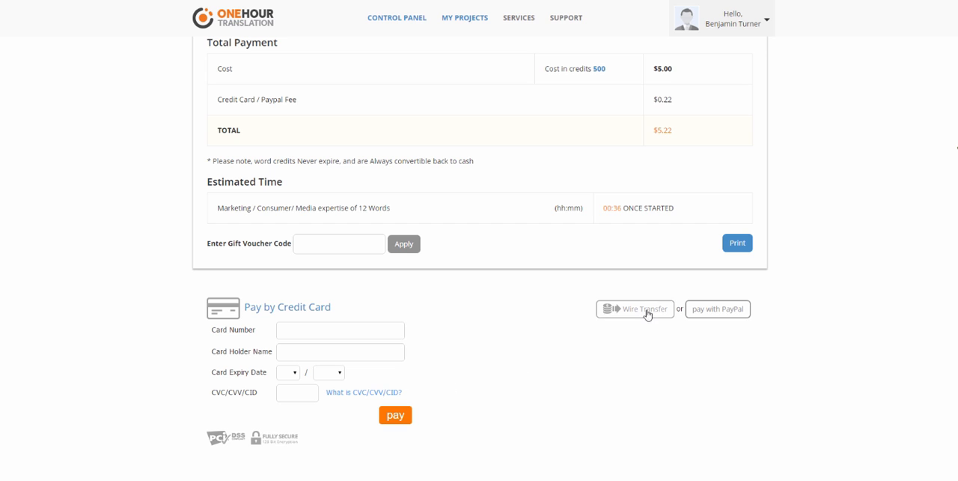
click(635, 309)
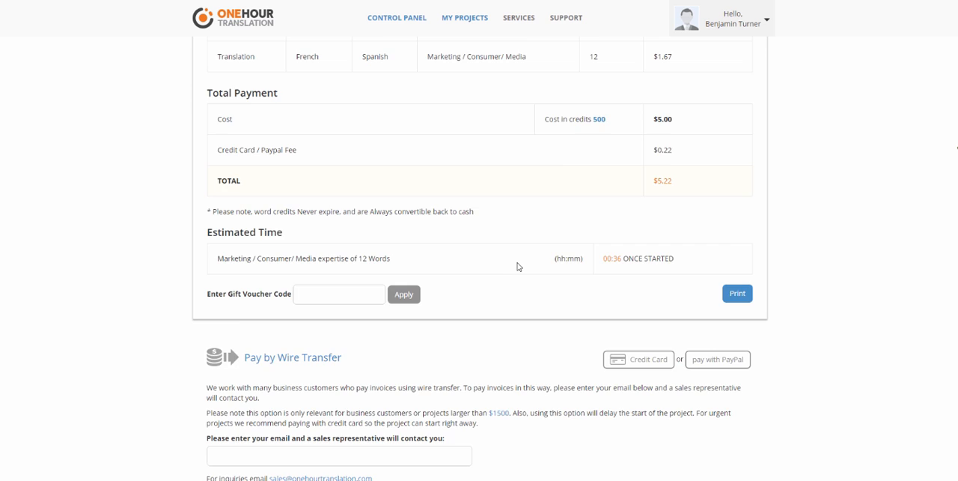
scroll(up, 3)
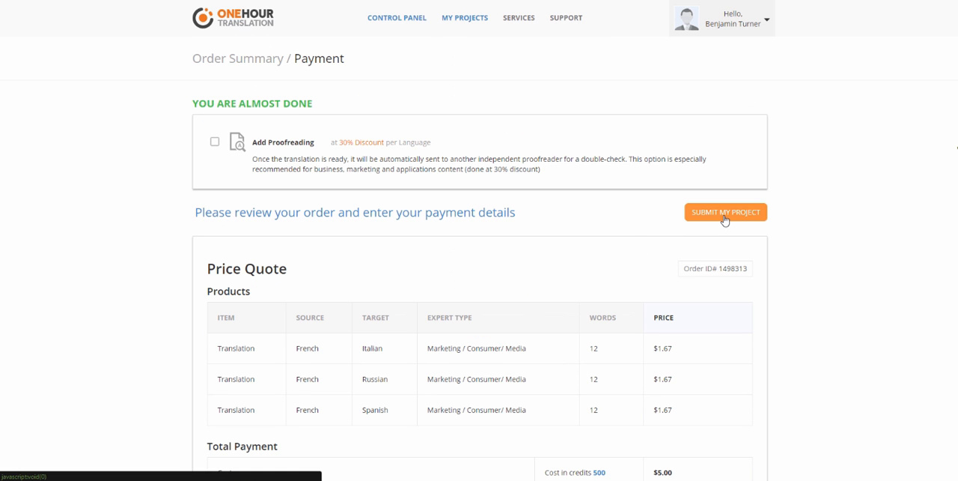
mouse_move(465, 17)
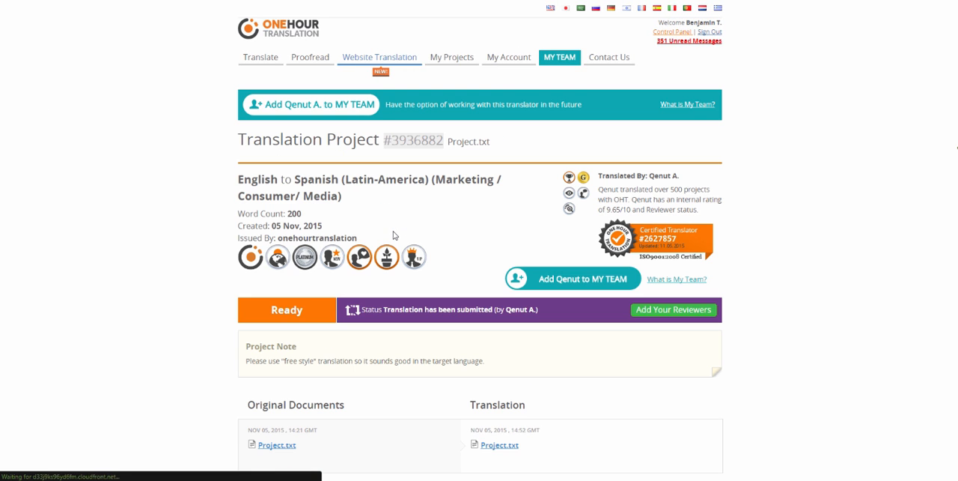
Step: Review project #3936882's translated Project.txt files, then return to the homepage
scroll(down, 3)
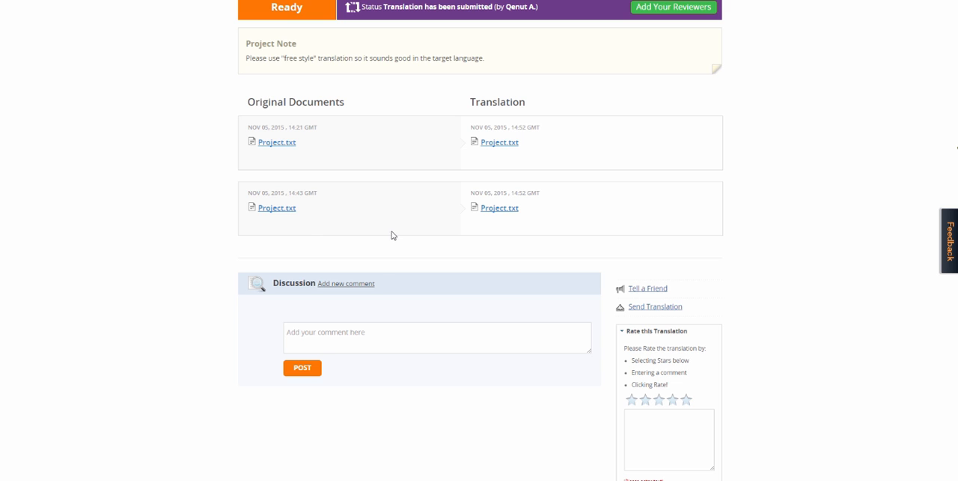
scroll(up, 3)
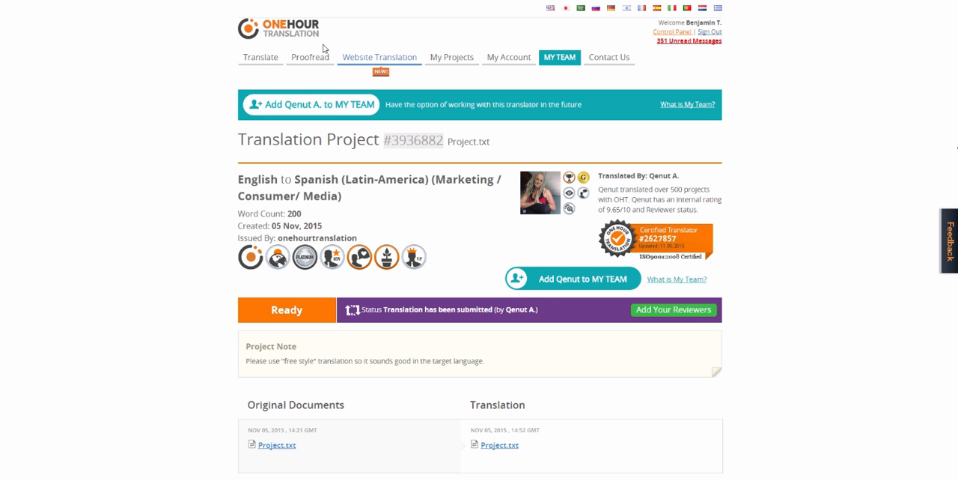
click(278, 28)
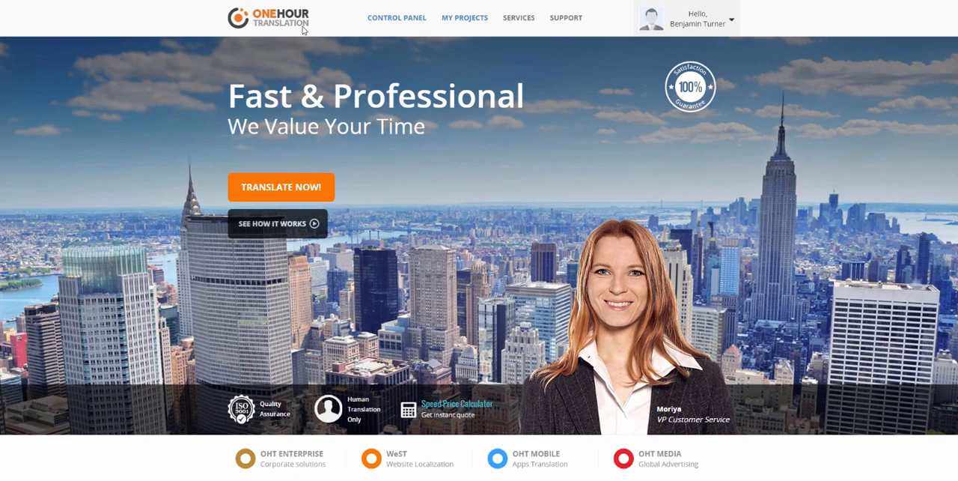